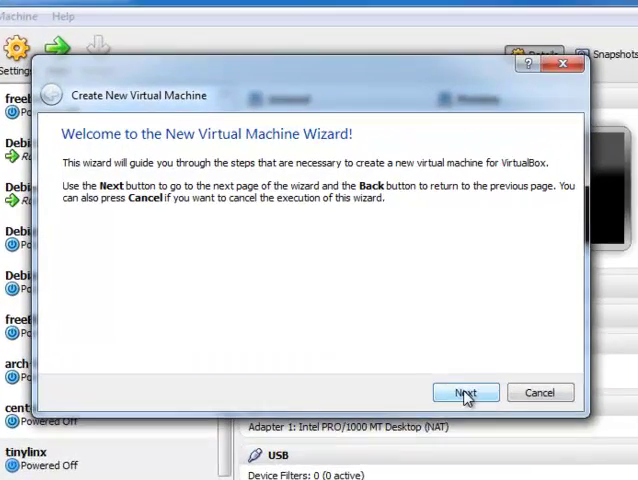
# Name the new machine 'fedora-fo…' with type Linux / Fedora in the New VM wizard
pyautogui.click(464, 392)
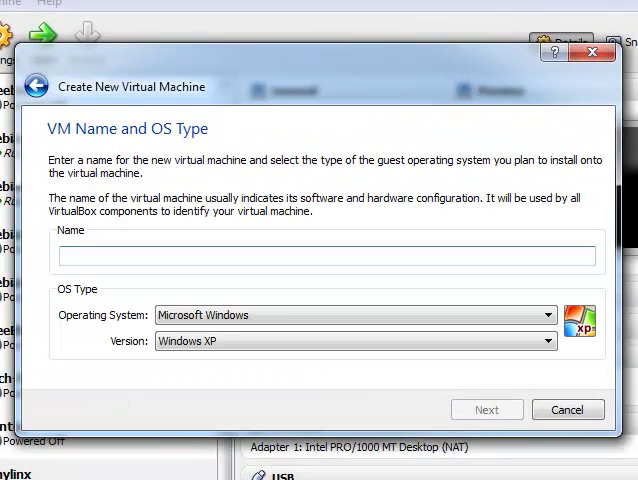
pyautogui.write('f')
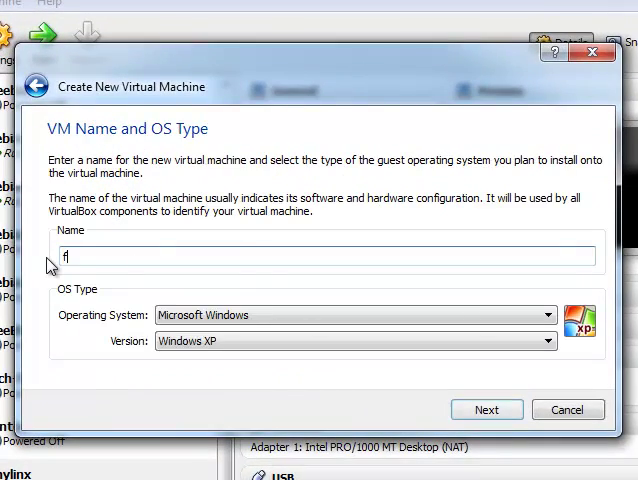
pyautogui.write('edor')
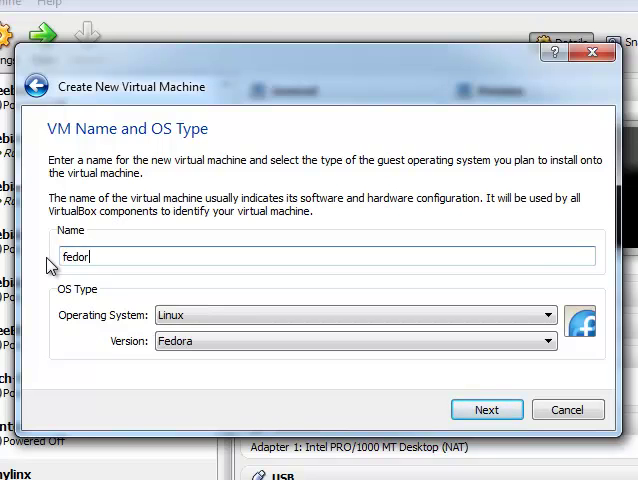
pyautogui.write('a-')
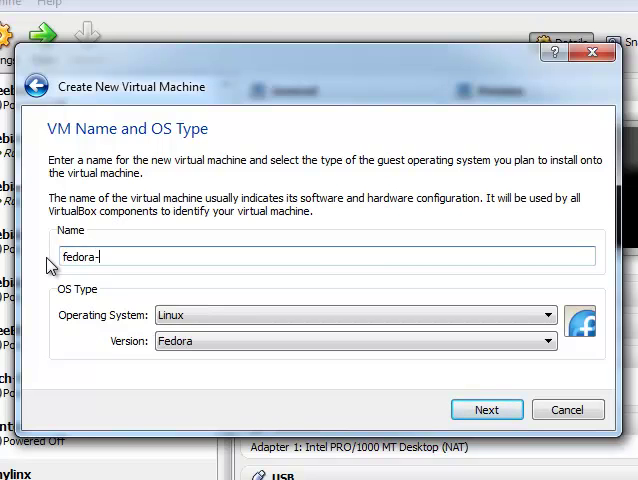
pyautogui.write('fo')
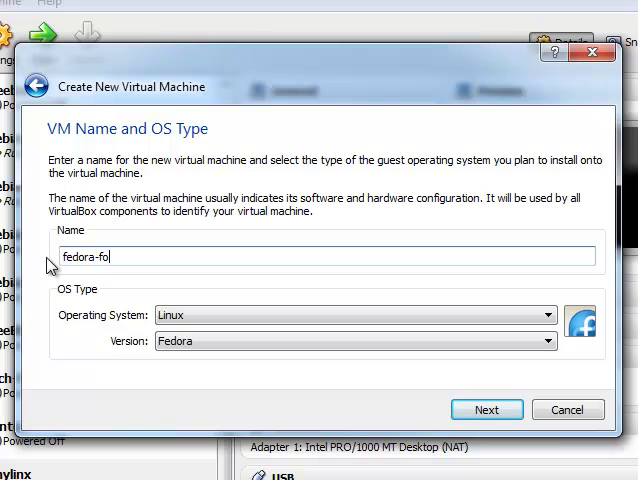
pyautogui.click(486, 408)
pyautogui.write('2')
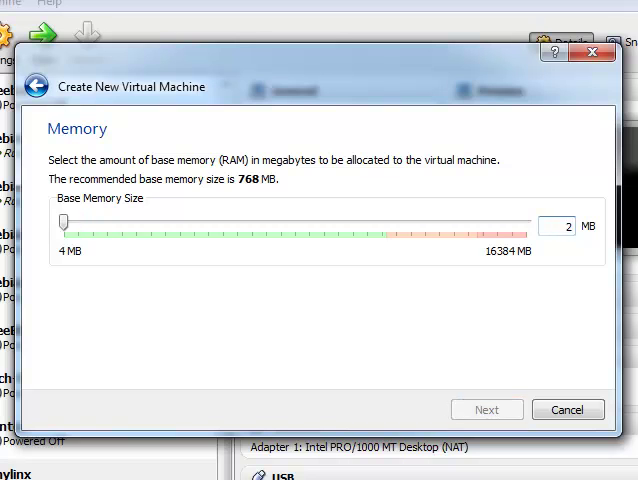
# Set the base memory to 2048 MB and continue to the hard disk step
pyautogui.moveTo(64, 220); pyautogui.dragTo(120, 220)
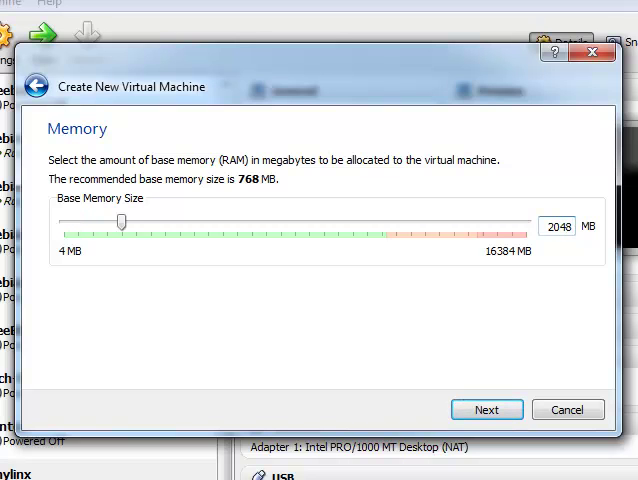
pyautogui.click(486, 408)
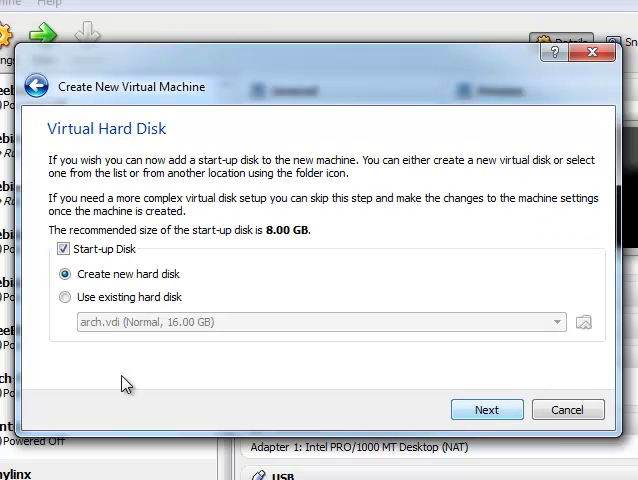
# Attach the existing Fedora-1.vdi image as the start-up disk and reach the summary page
pyautogui.click(64, 296)
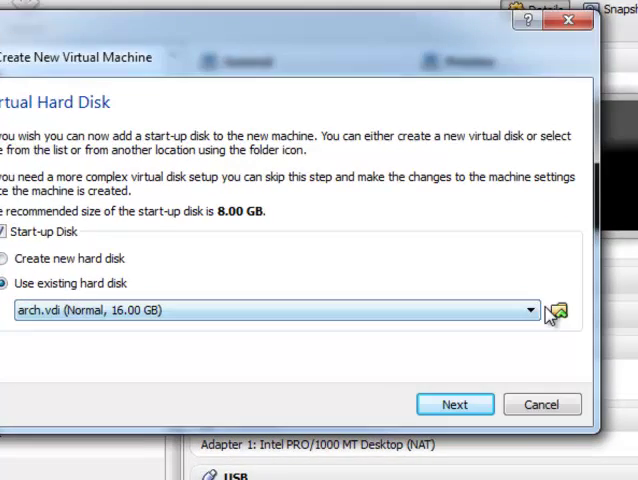
pyautogui.click(556, 310)
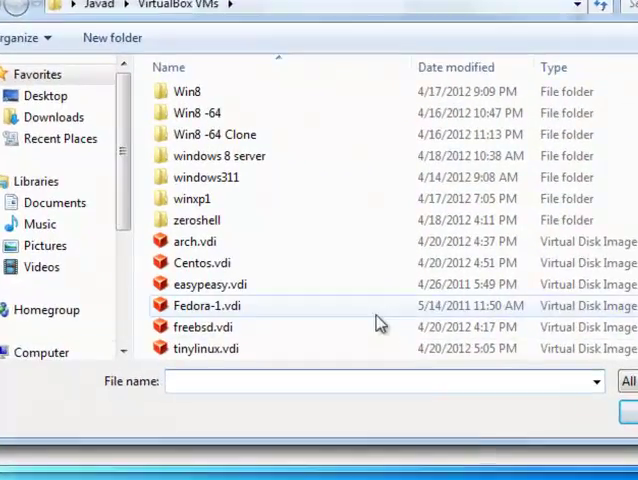
pyautogui.click(206, 304)
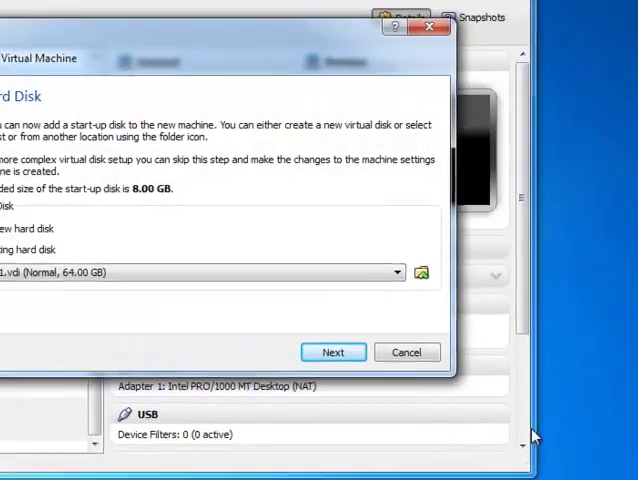
pyautogui.click(332, 352)
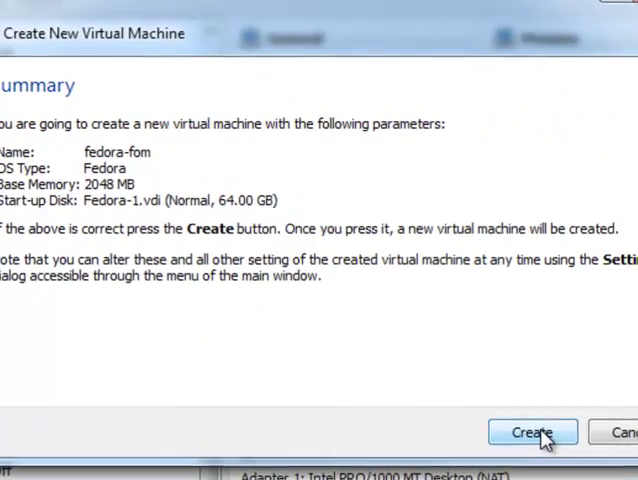
# Create the fedora-fom machine and boot it to the Fedora login screen
pyautogui.click(532, 432)
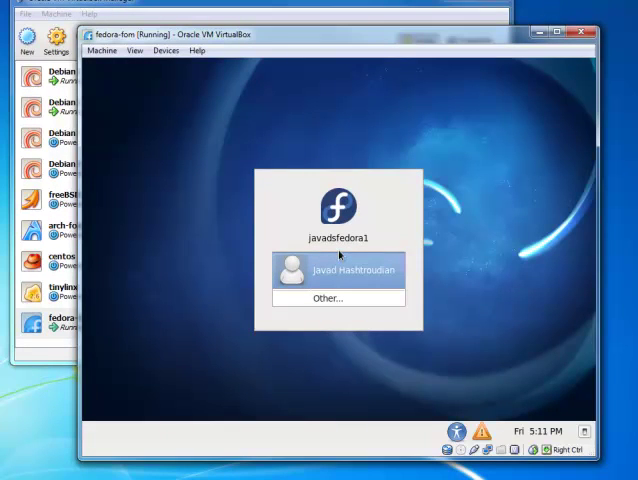
pyautogui.moveTo(572, 310)
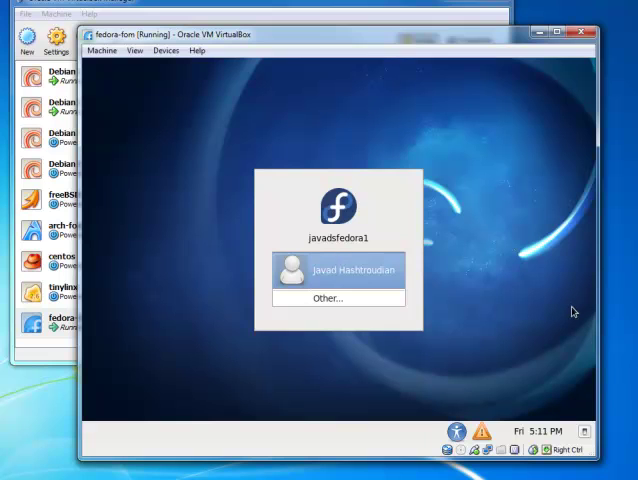
# Select the user account and log in with the password to the Fedora desktop
pyautogui.click(338, 272)
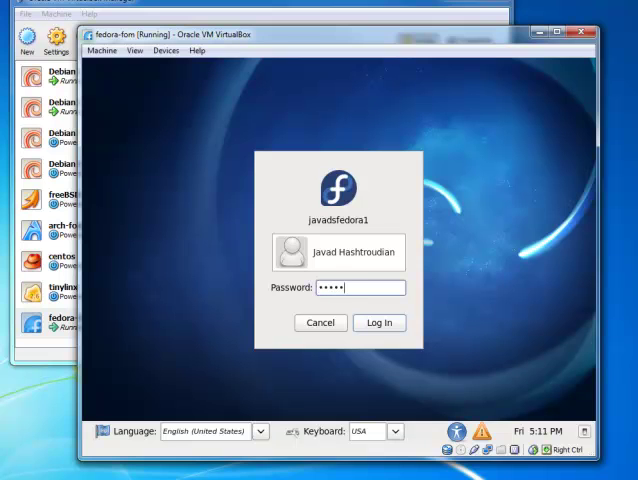
pyautogui.click(380, 322)
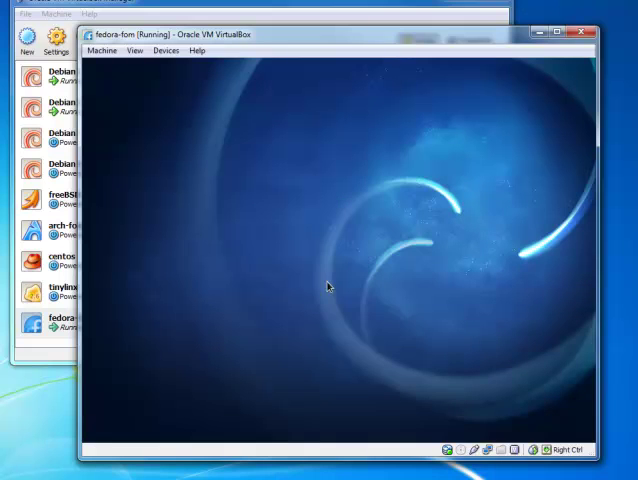
pyautogui.moveTo(248, 104)
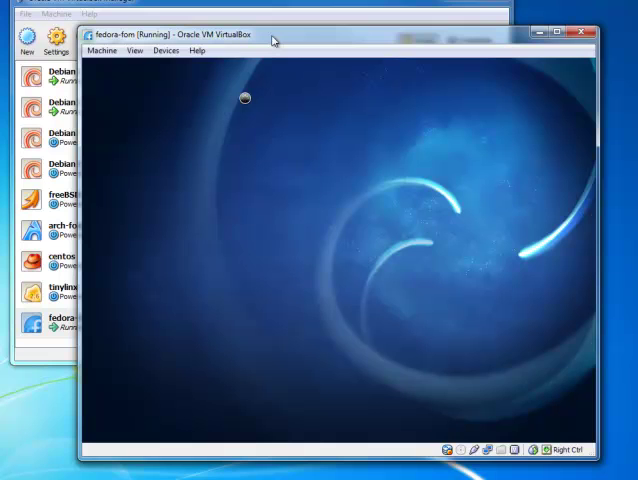
pyautogui.moveTo(248, 104)
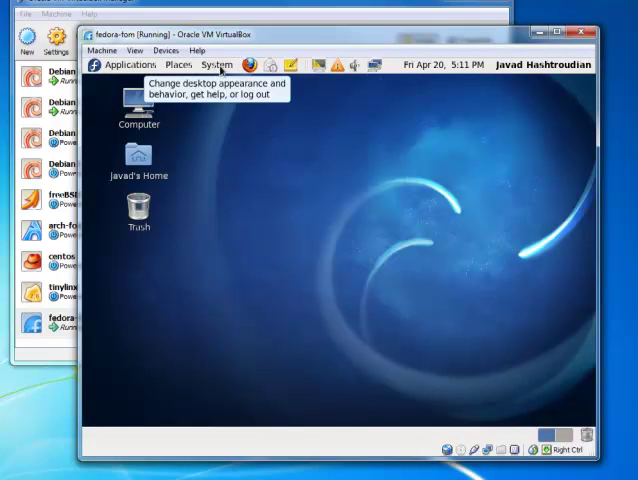
# Launch Software Update from the guest's System > Administration menu
pyautogui.click(204, 64)
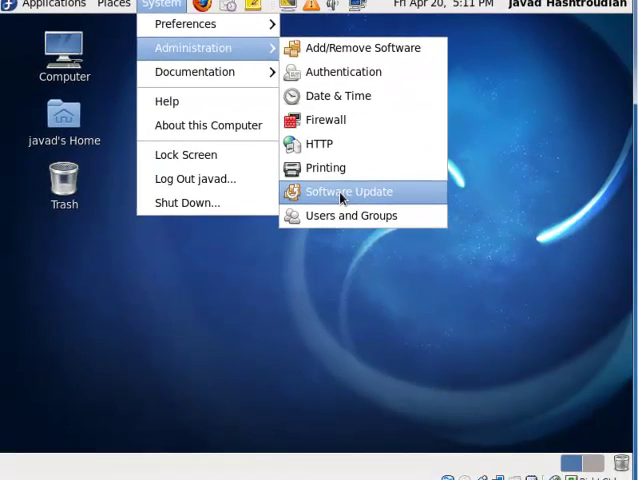
pyautogui.click(348, 192)
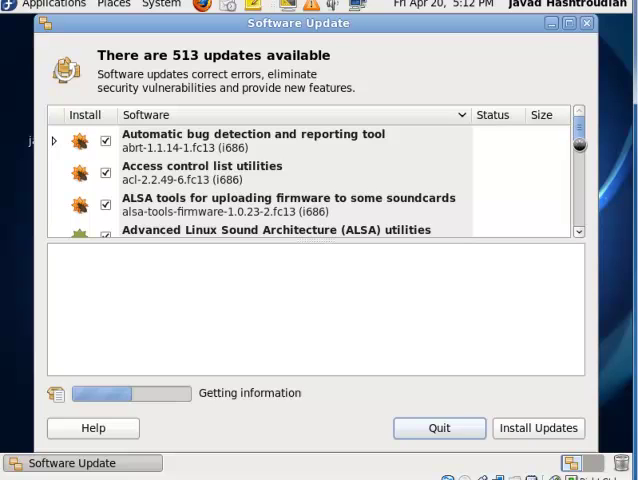
# View one update's details and browse down the list of 513 updates (389.0 MB)
pyautogui.click(250, 140)
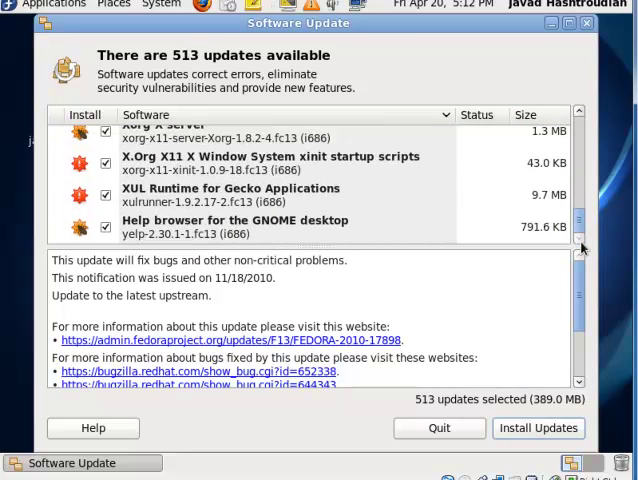
pyautogui.scroll(-3)
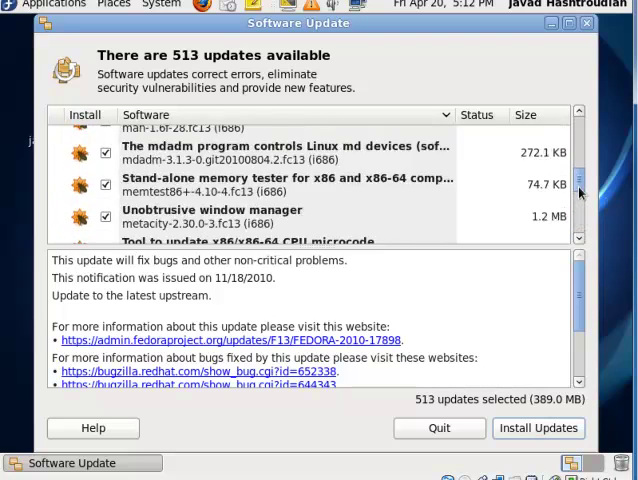